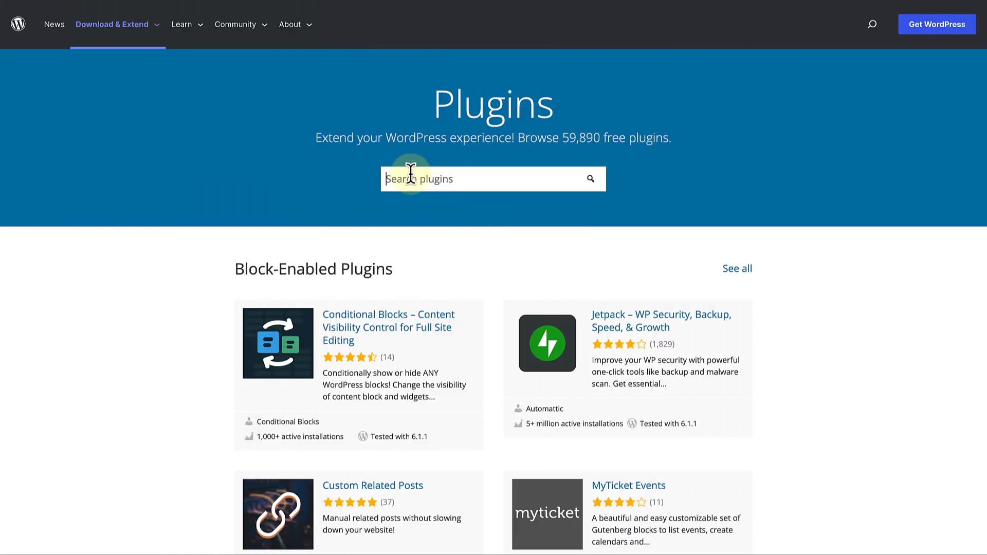
- Search the WordPress.org Plugin Directory for 'Migration' and scroll through the matching plugins
text(Migration)
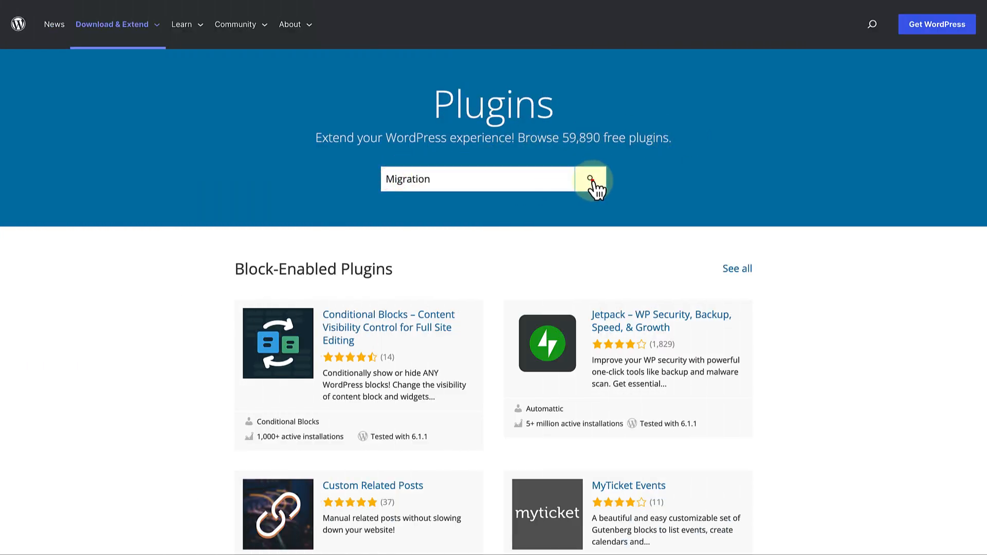
click(590, 178)
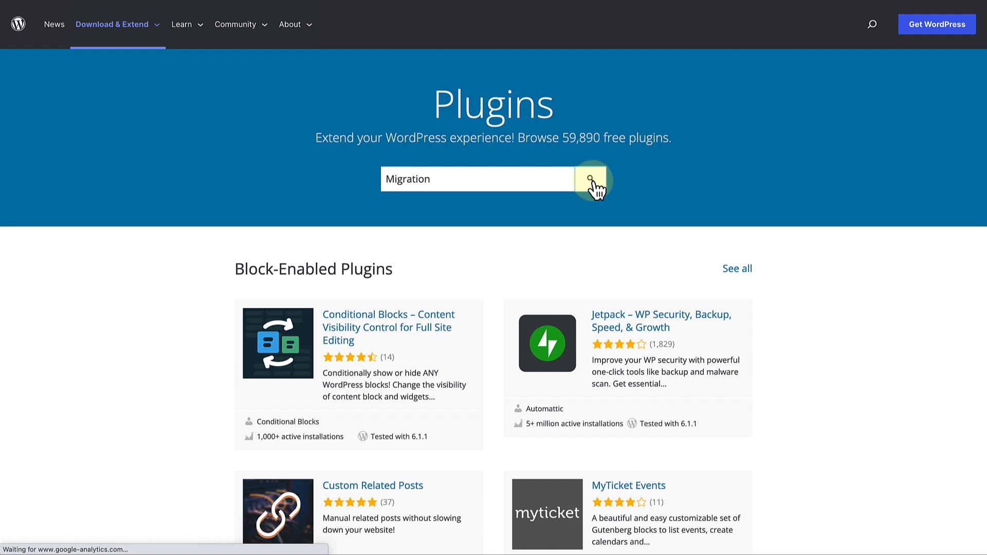
click(589, 179)
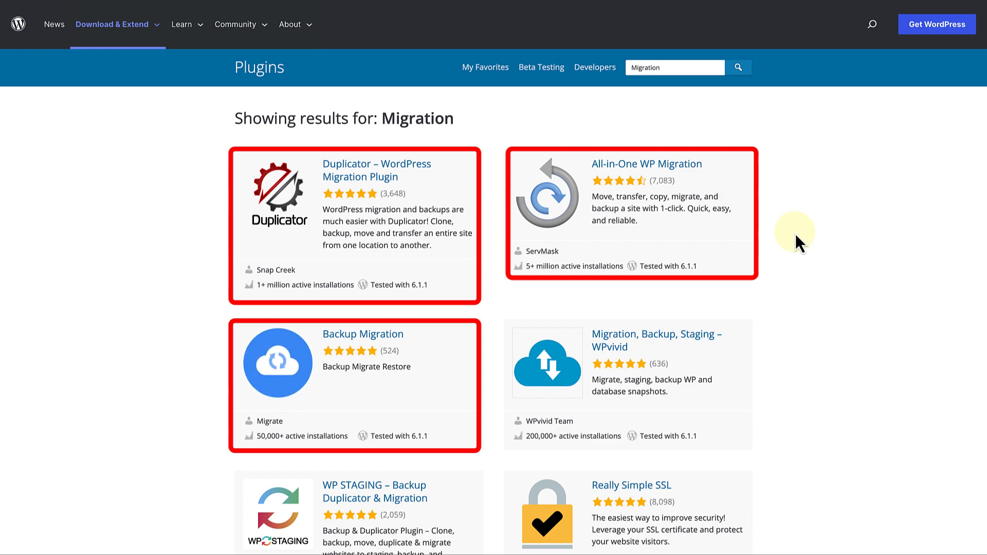
scroll(down, 3)
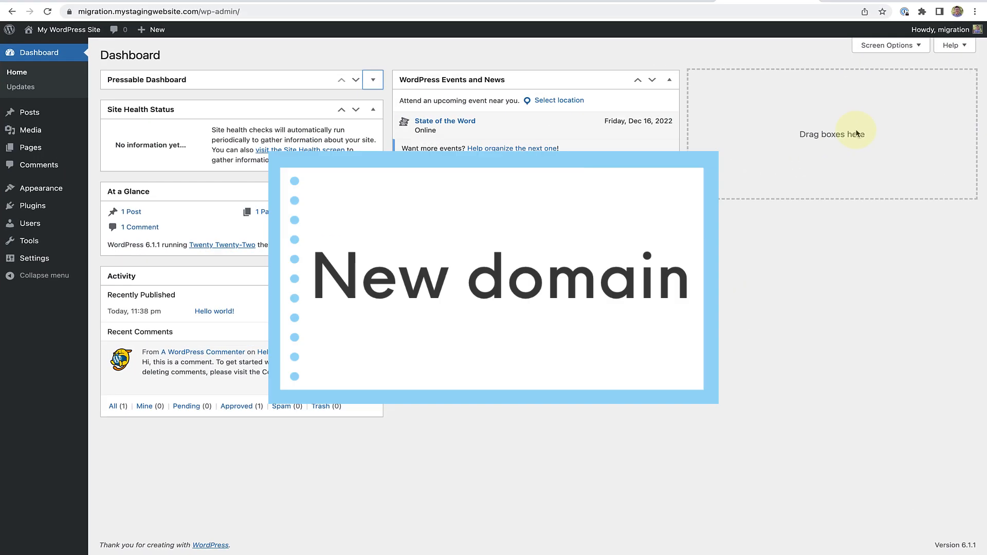
mouse_move(861, 133)
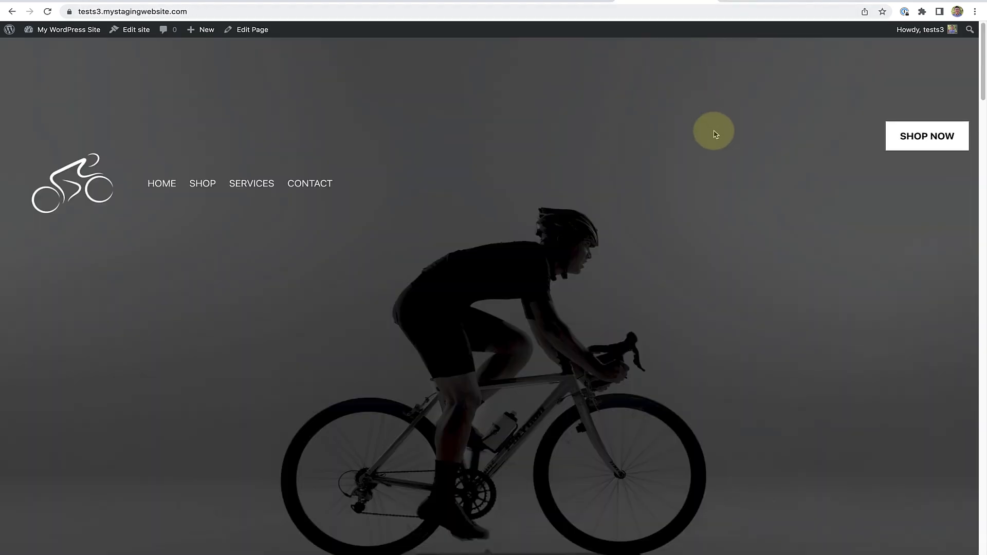
- Scroll the bike-shop homepage down to its footer, then go to the dashboard Plugins page
scroll(down, 3)
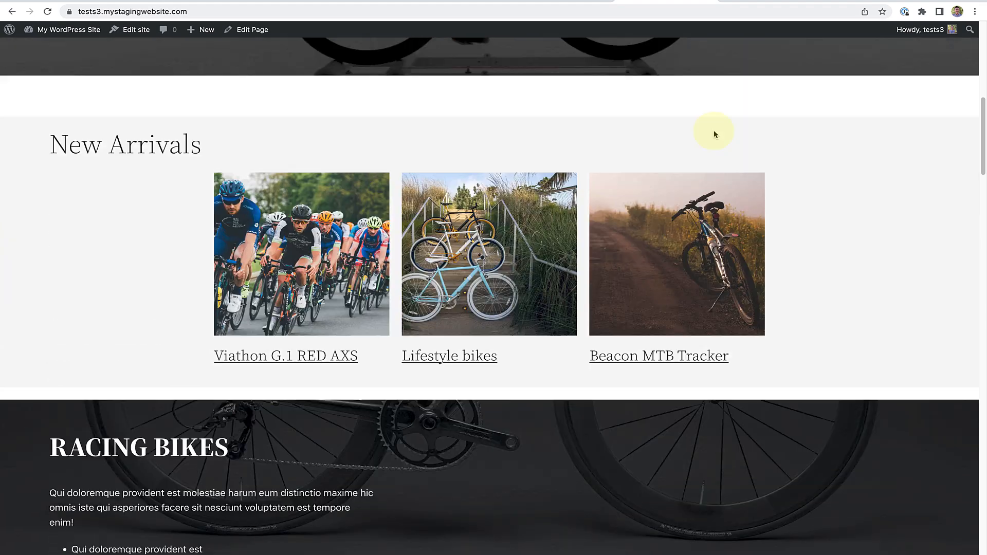
scroll(down, 3)
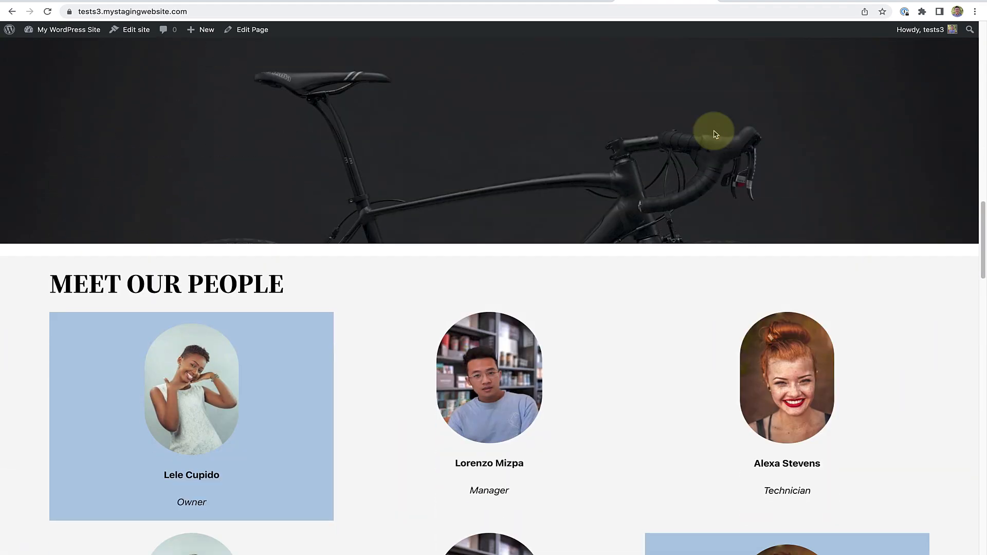
scroll(up, 3)
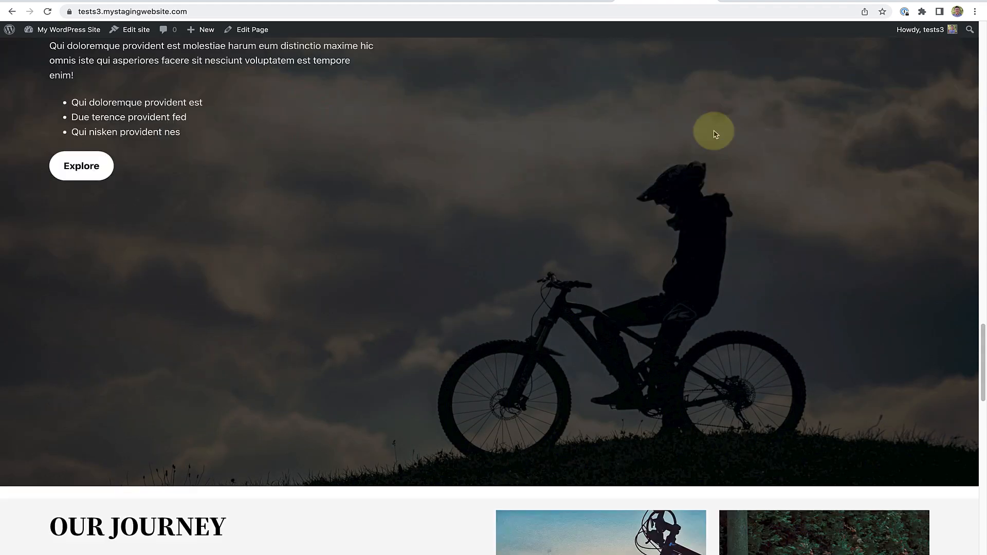
scroll(down, 3)
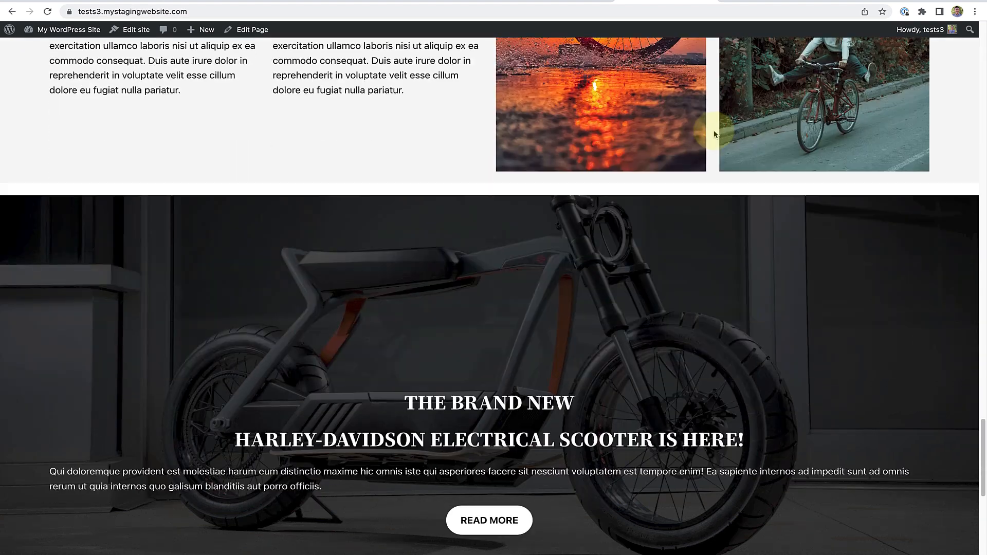
scroll(down, 3)
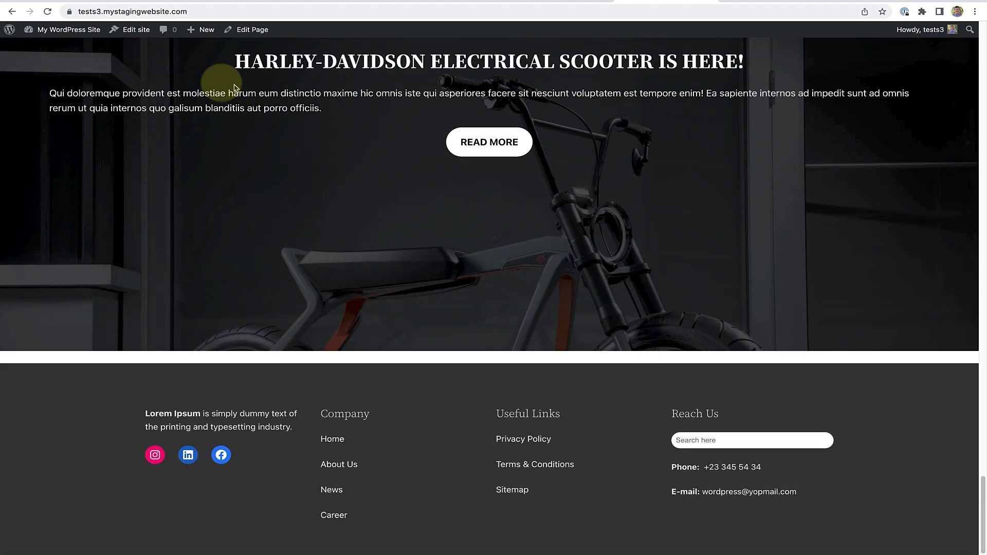
click(70, 30)
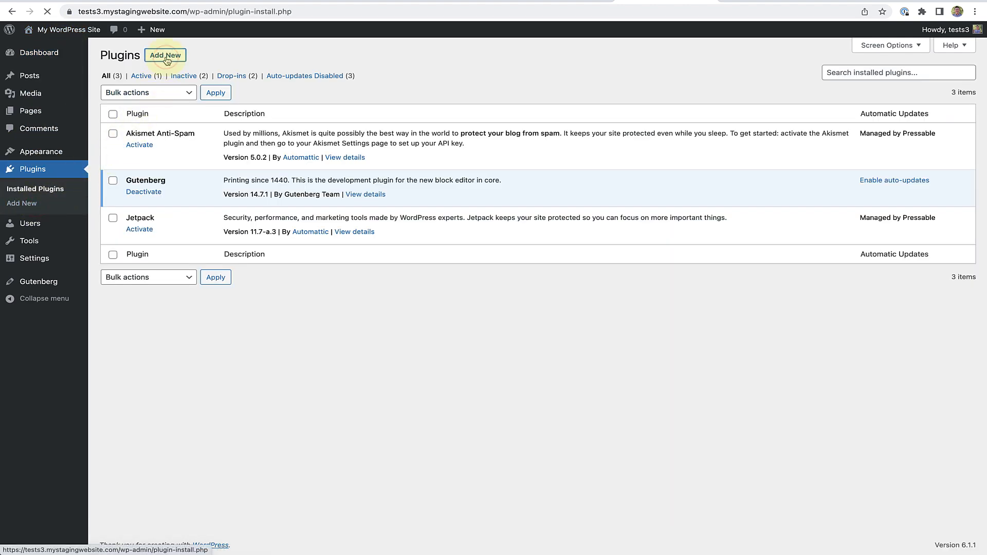
- Find 'All in one' under Add New, activate All-in-One WP Migration, and open Export Site
click(165, 56)
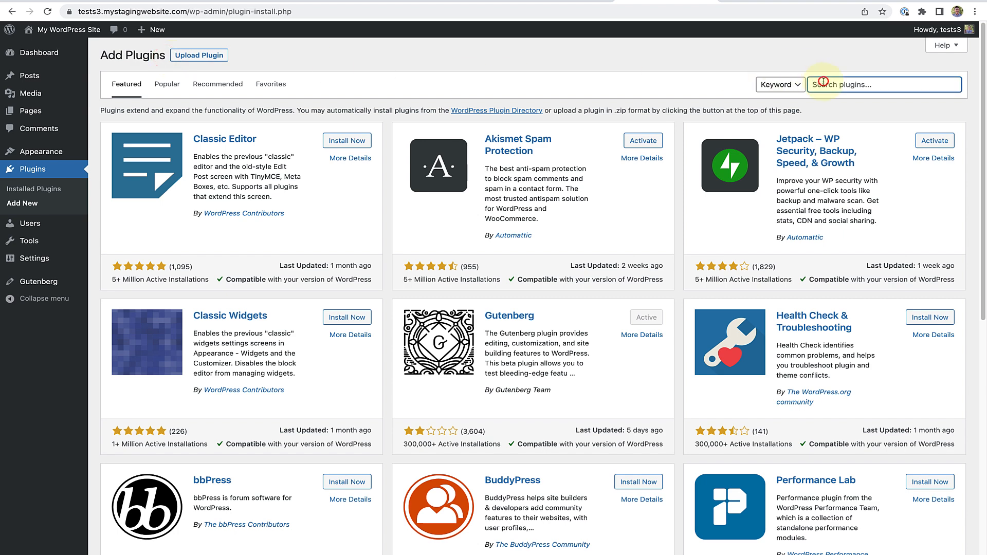
text(All in one)
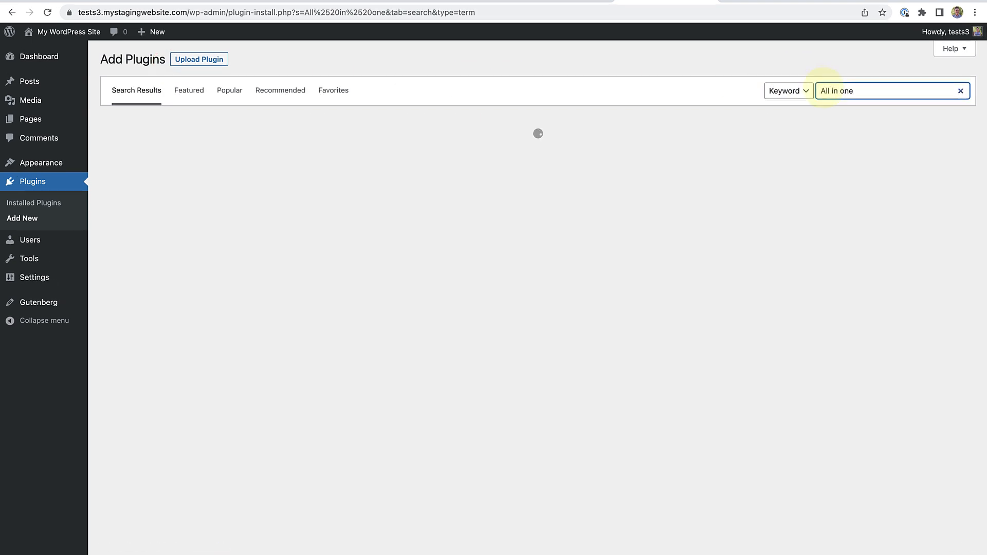
click(923, 153)
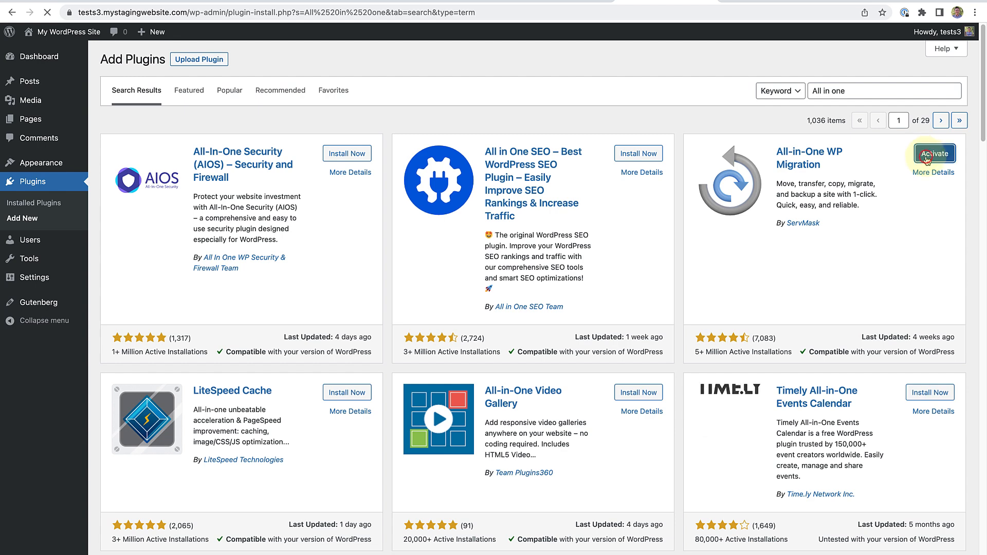
click(933, 153)
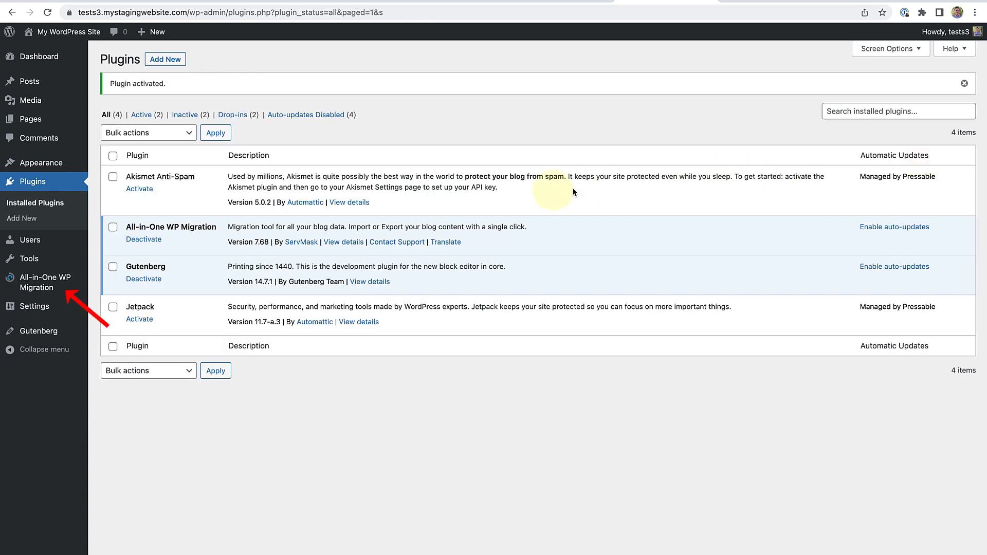
mouse_move(101, 265)
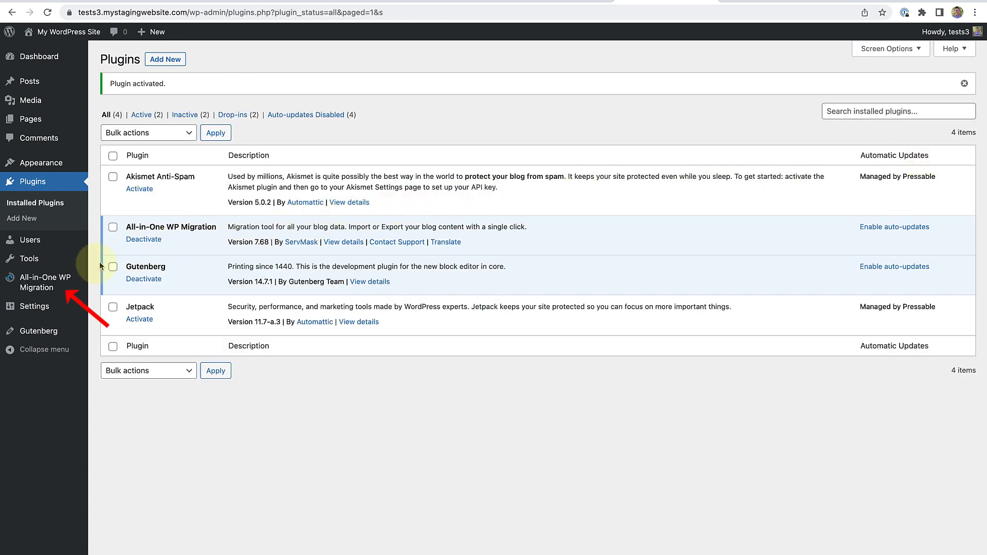
click(40, 282)
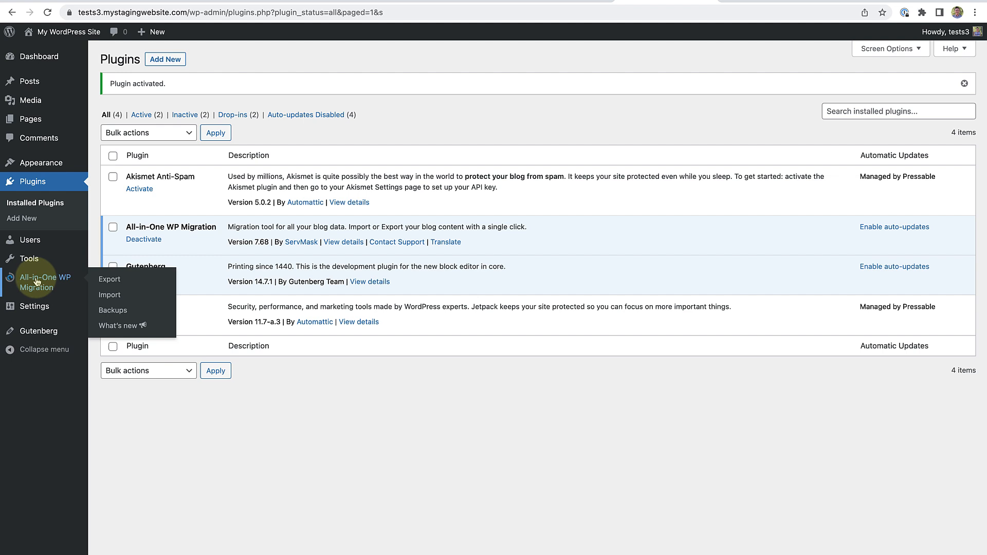
click(109, 279)
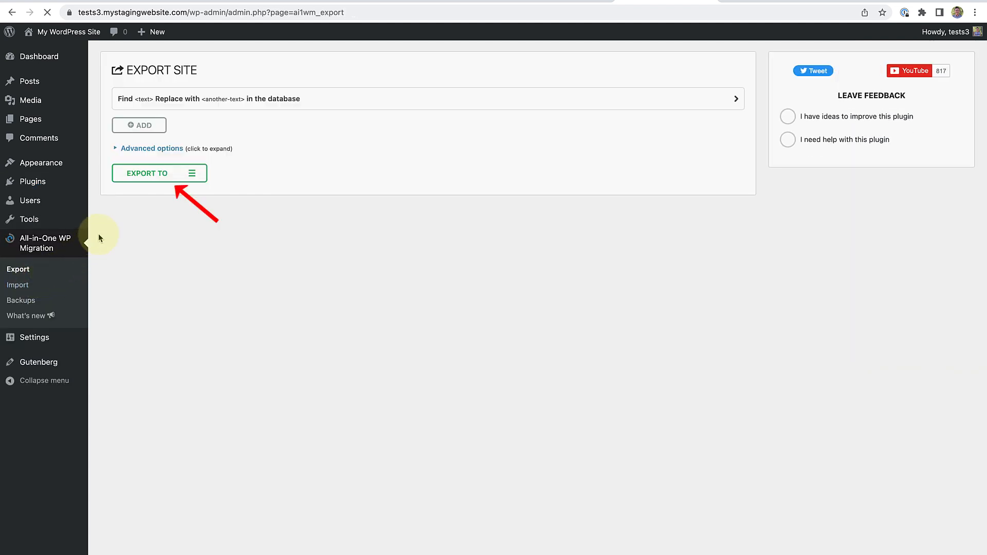
- Export the whole site to a File and download the 288 MB backup archive
click(145, 173)
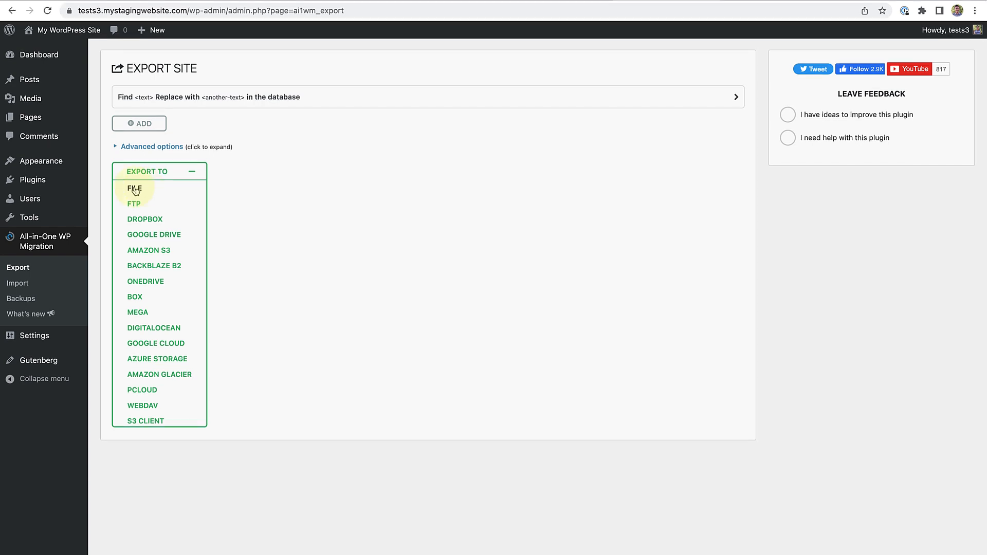
click(133, 188)
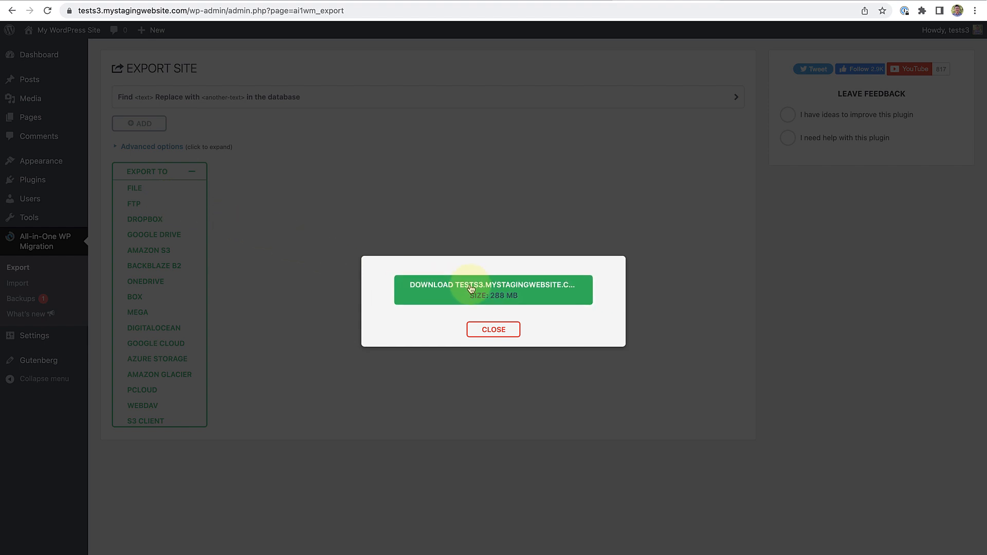
click(493, 290)
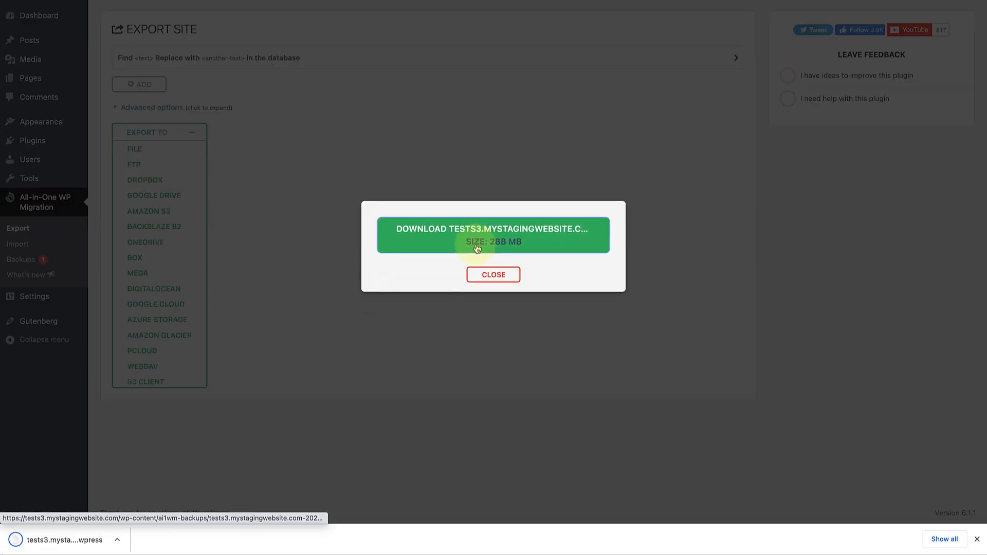
click(493, 235)
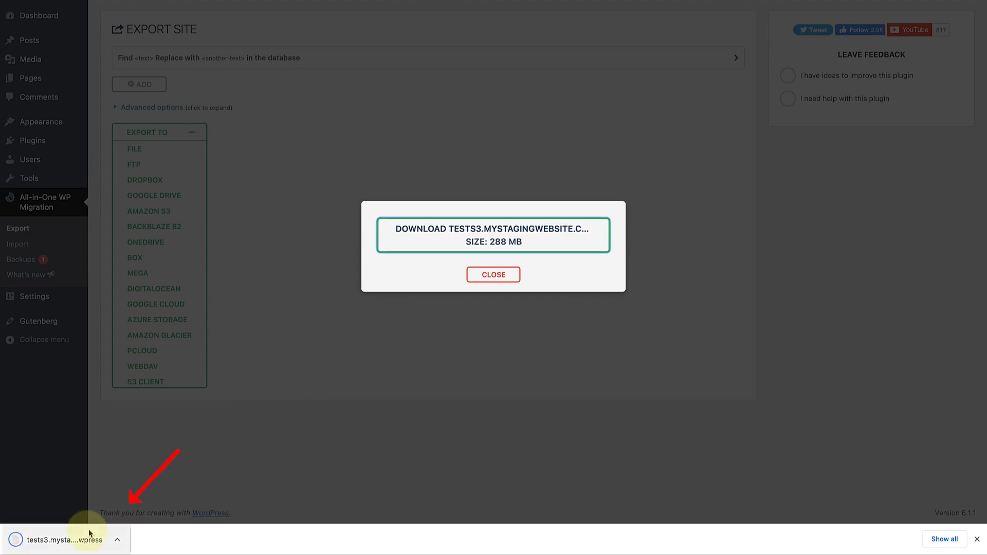
click(493, 274)
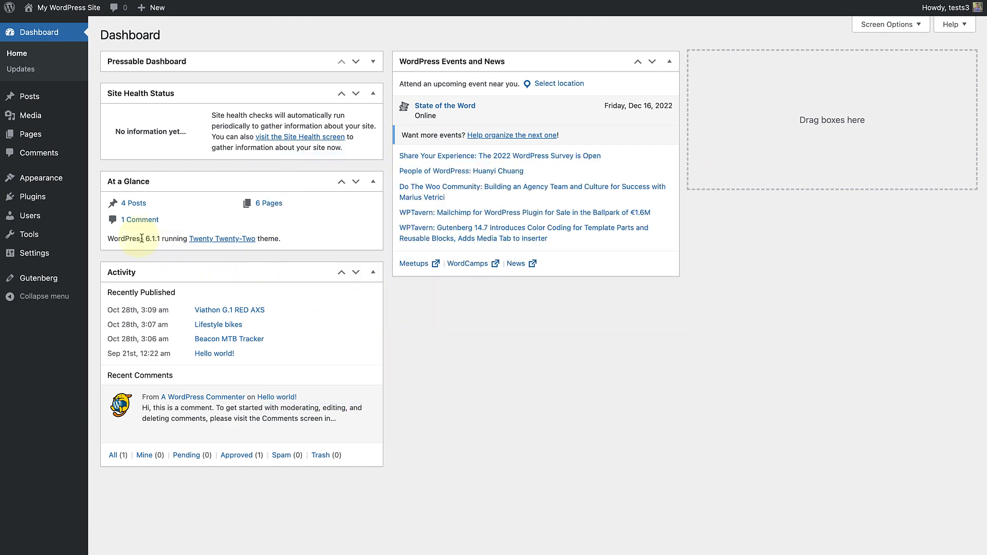
mouse_move(30, 196)
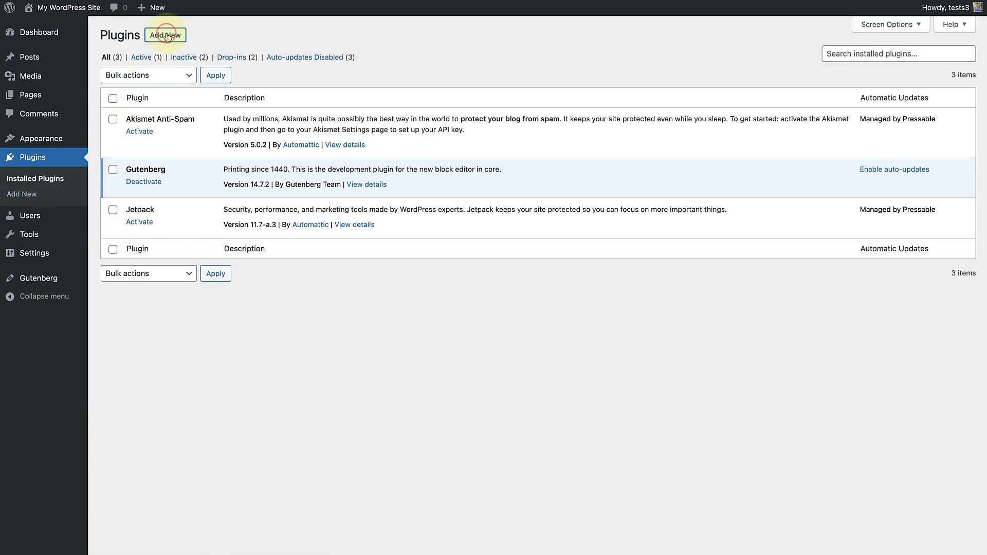
- Search Add New for 'All in on', then install and activate All-in-One WP Migration
click(165, 34)
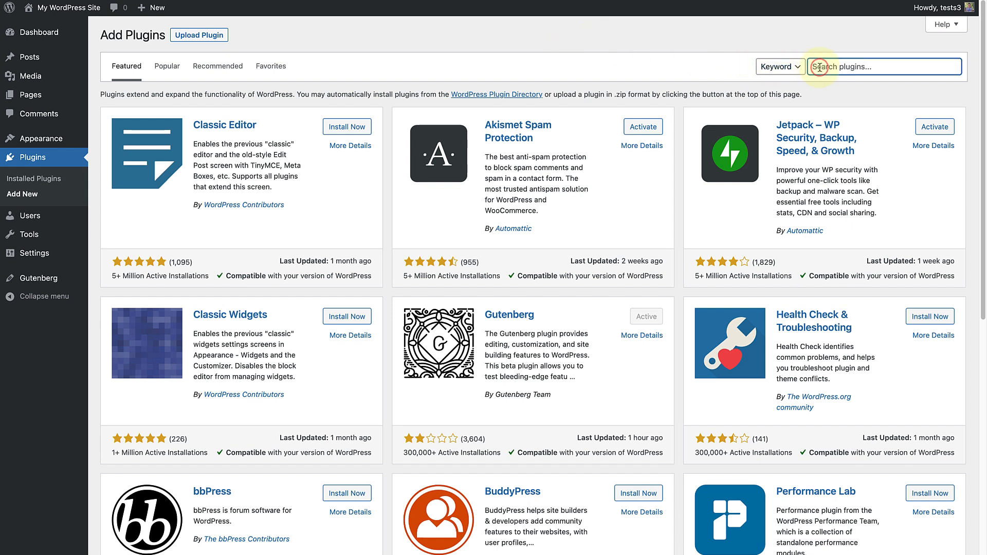
text(All in one migration)
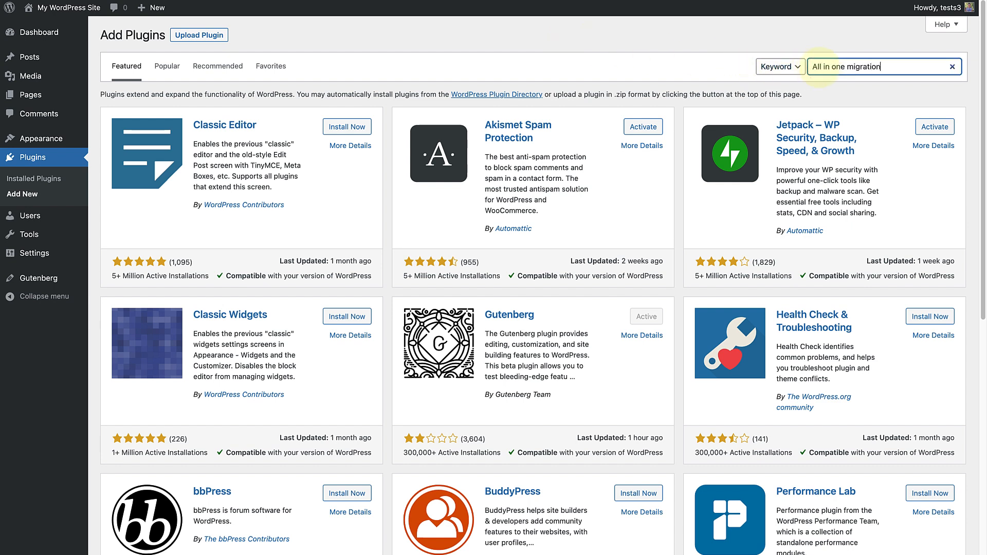
click(632, 129)
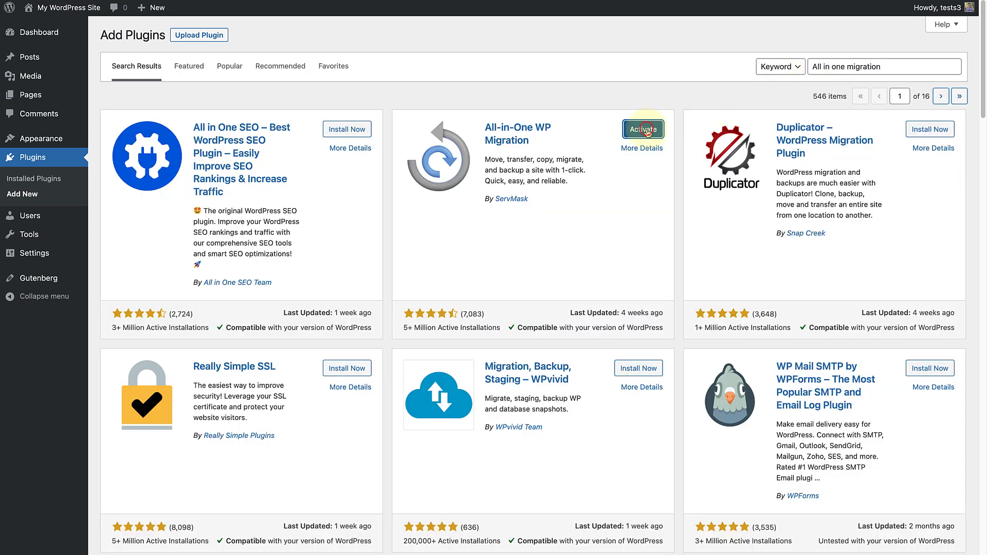
click(642, 129)
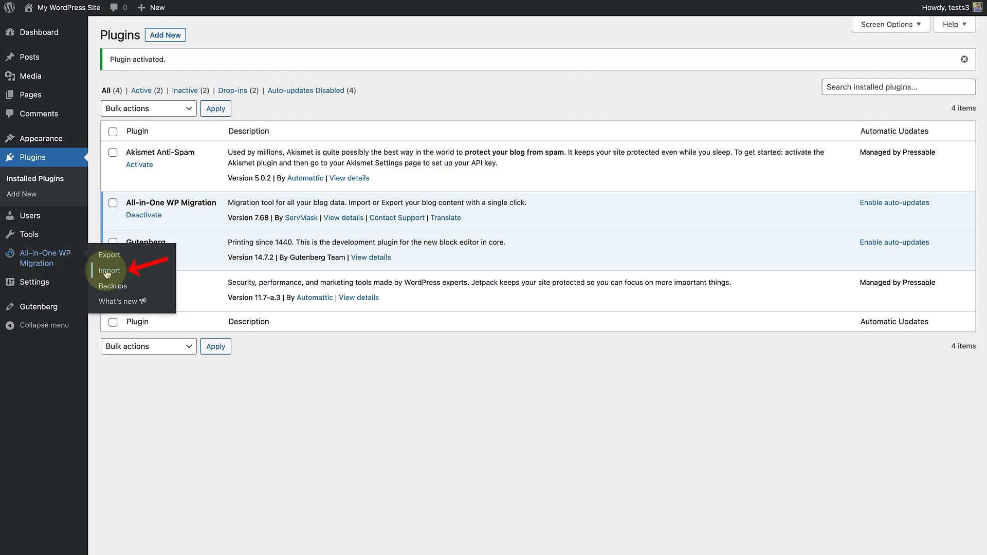
- On the All-in-One WP Migration Import page, load the downloaded .wpress backup from File
click(108, 271)
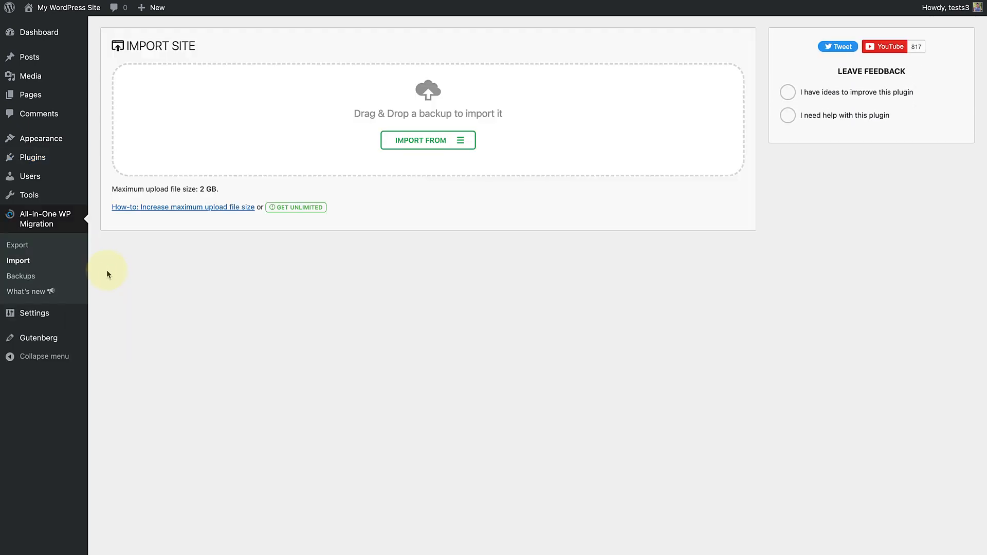
click(427, 140)
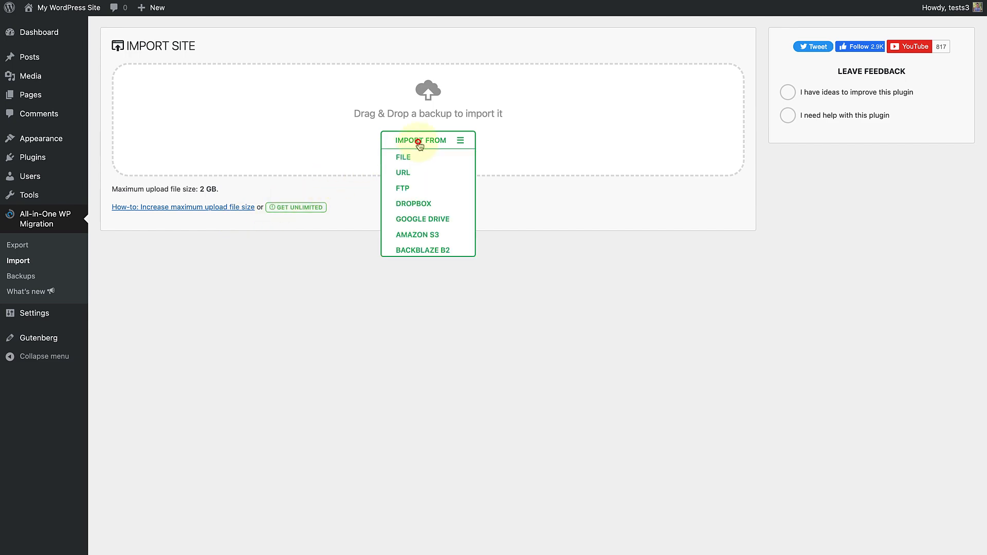
click(459, 140)
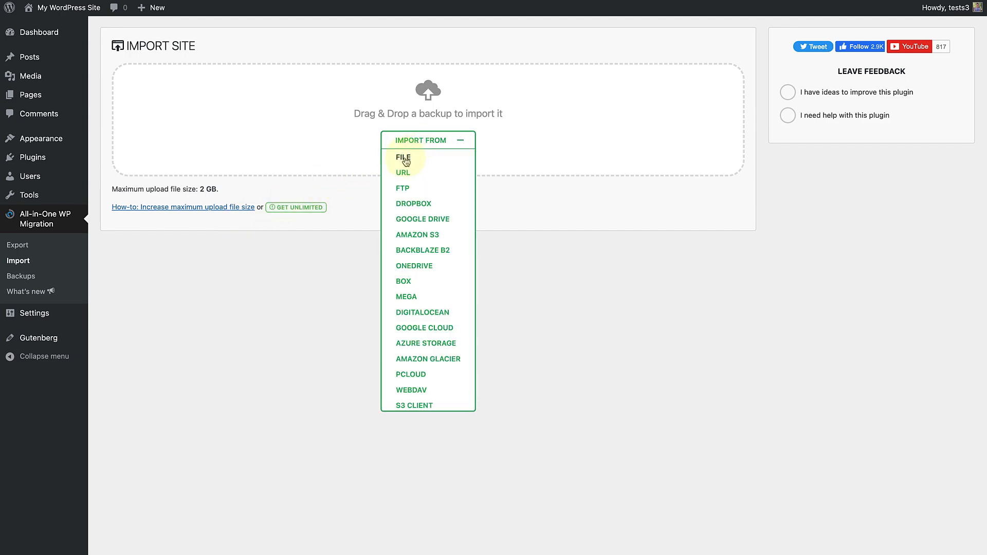
click(402, 158)
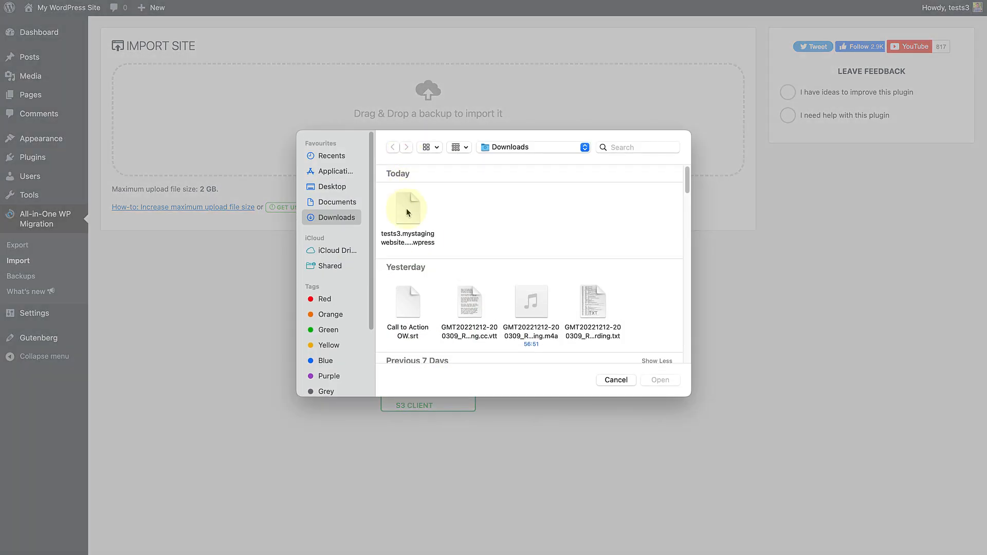
click(407, 210)
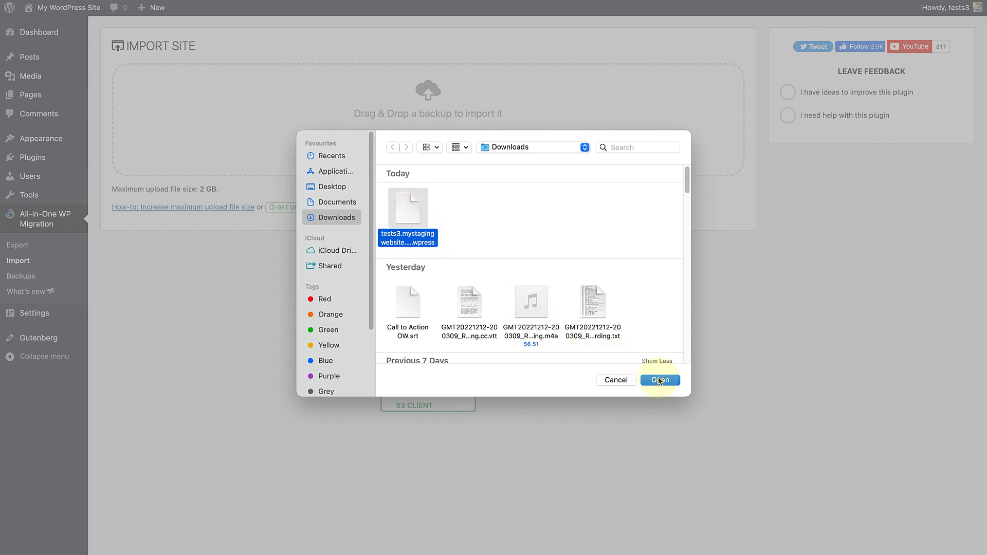
click(660, 380)
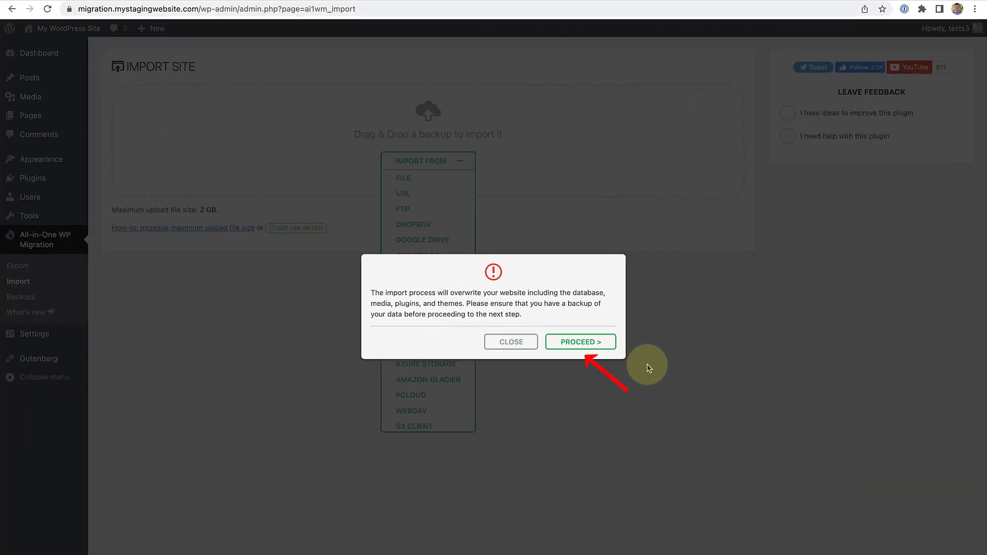
- Proceed with overwriting the site with the backup and finish the import
click(580, 342)
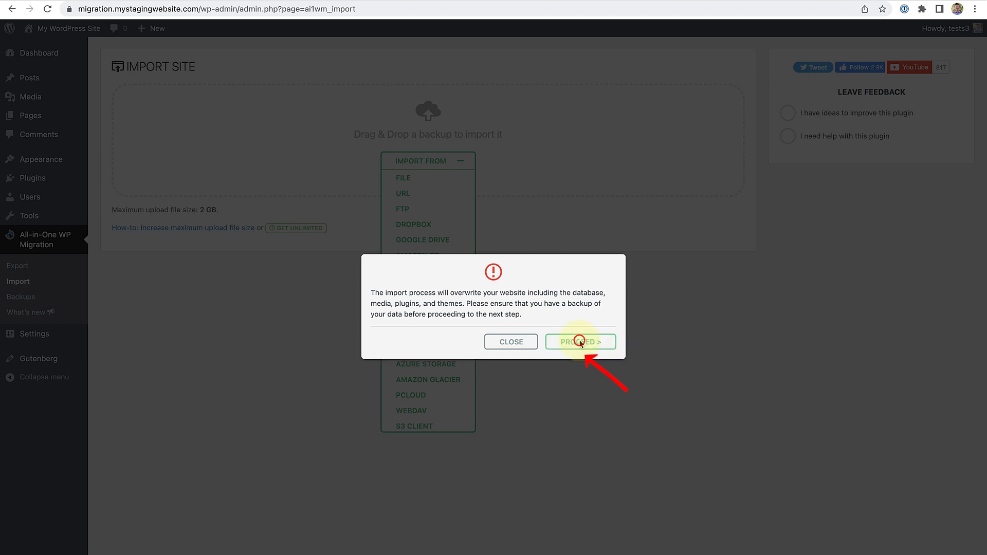
click(579, 342)
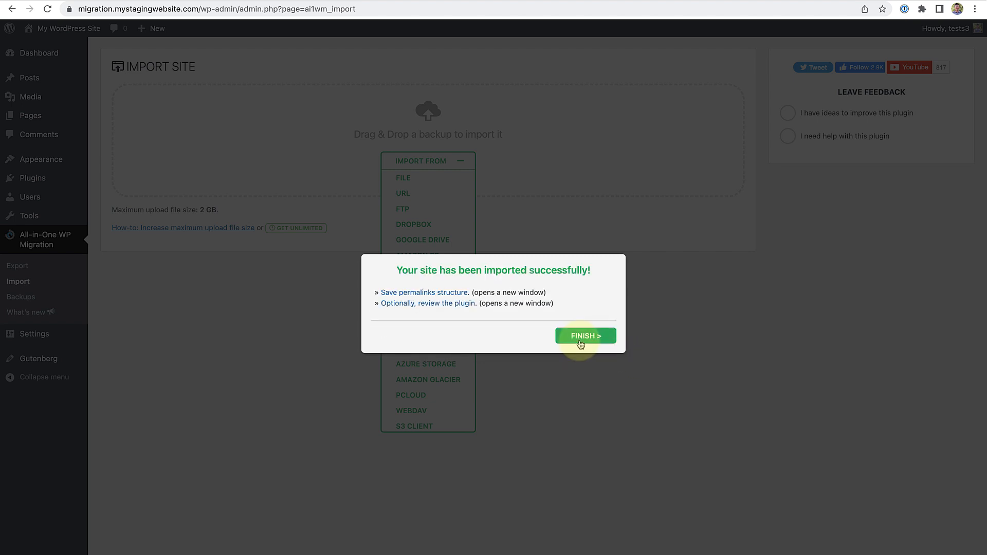
click(584, 335)
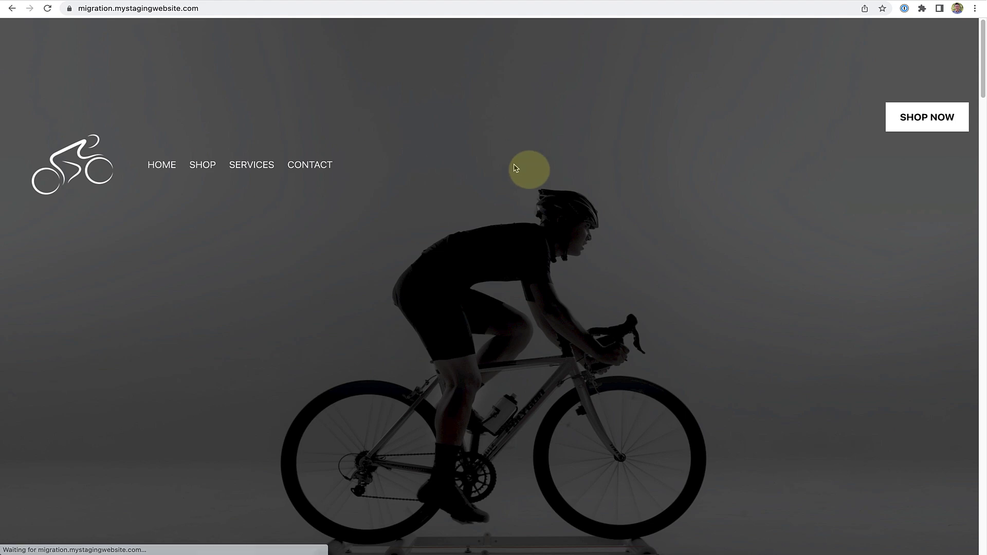
scroll(down, 3)
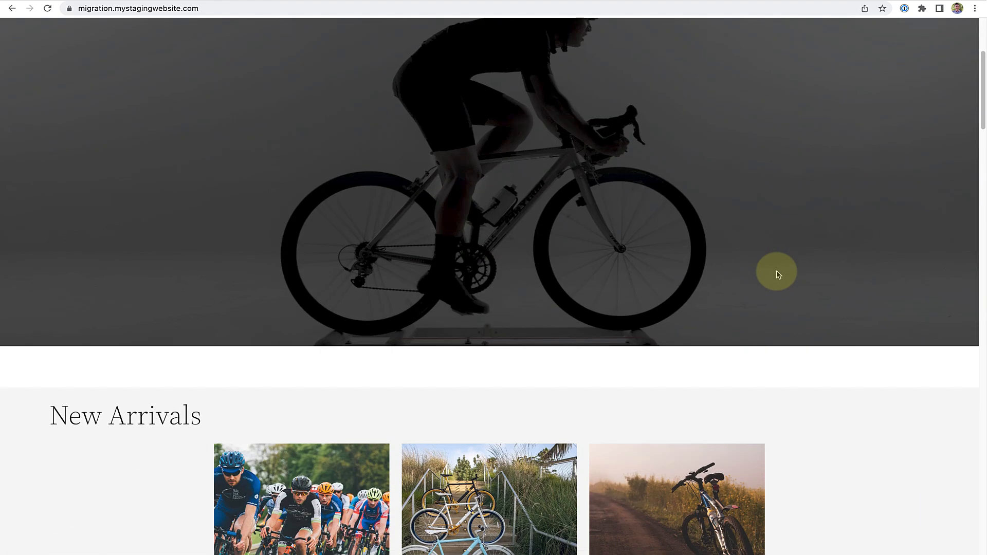
scroll(down, 3)
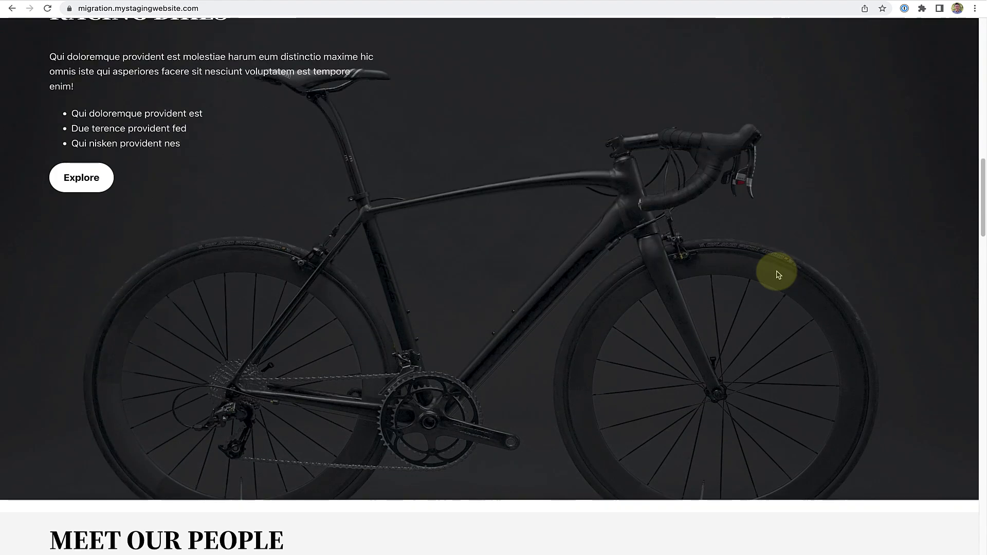
scroll(down, 3)
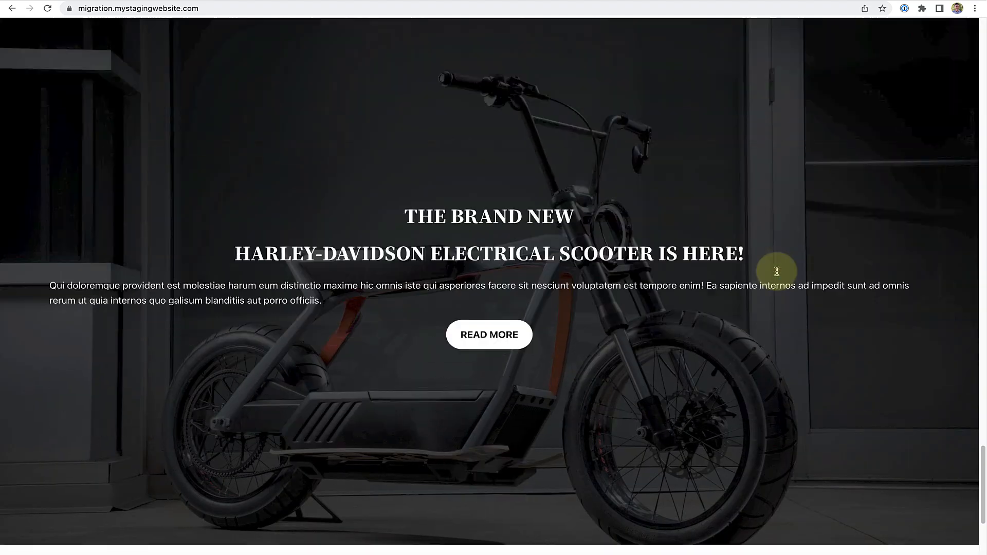
scroll(down, 3)
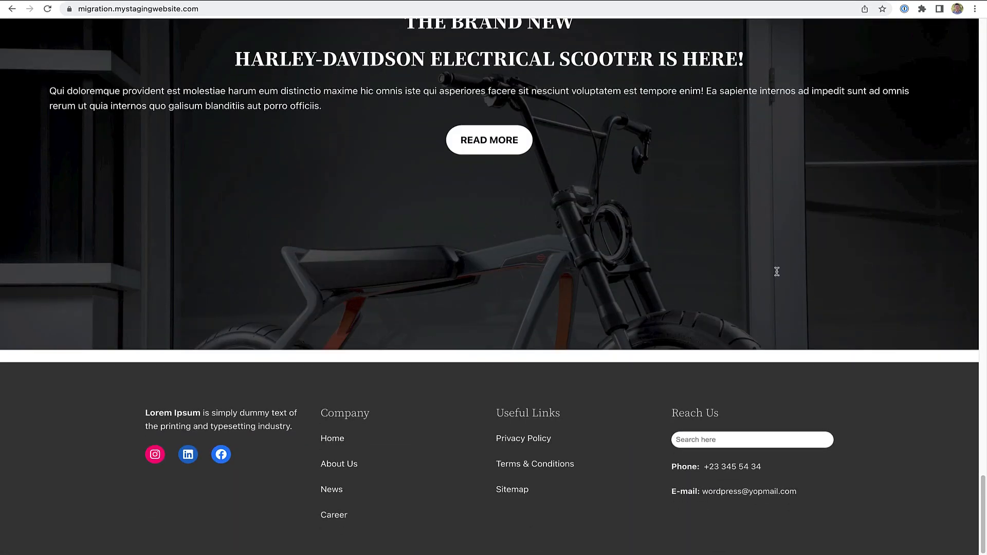